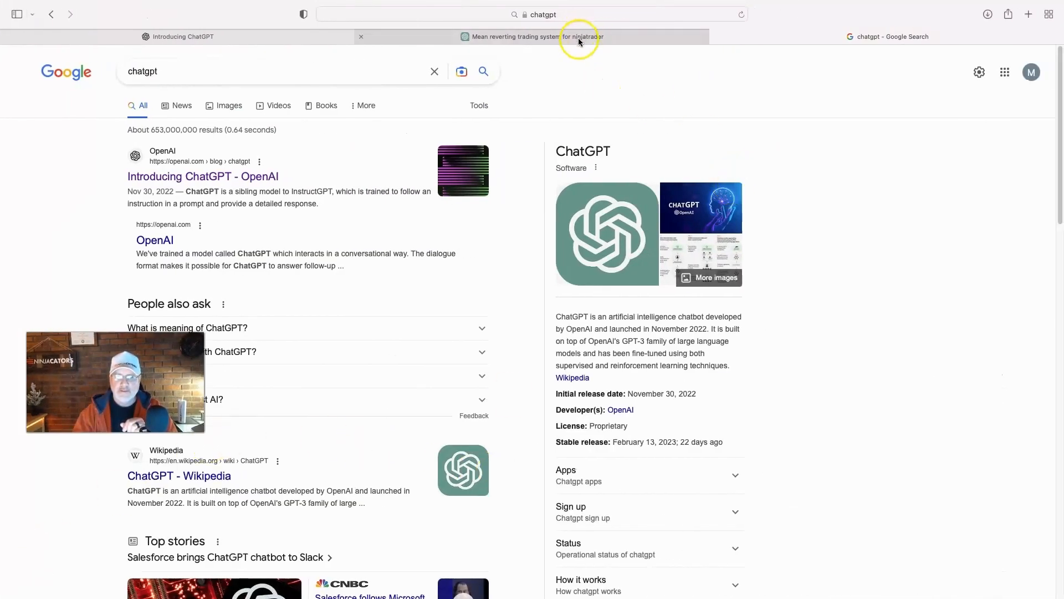
Step: Review the generated code in the 'Mean reverting trading system for ninjatrader' chat, briefly checking the OpenAI tab
{"action": "left_click", "coordinate": [533, 36]}
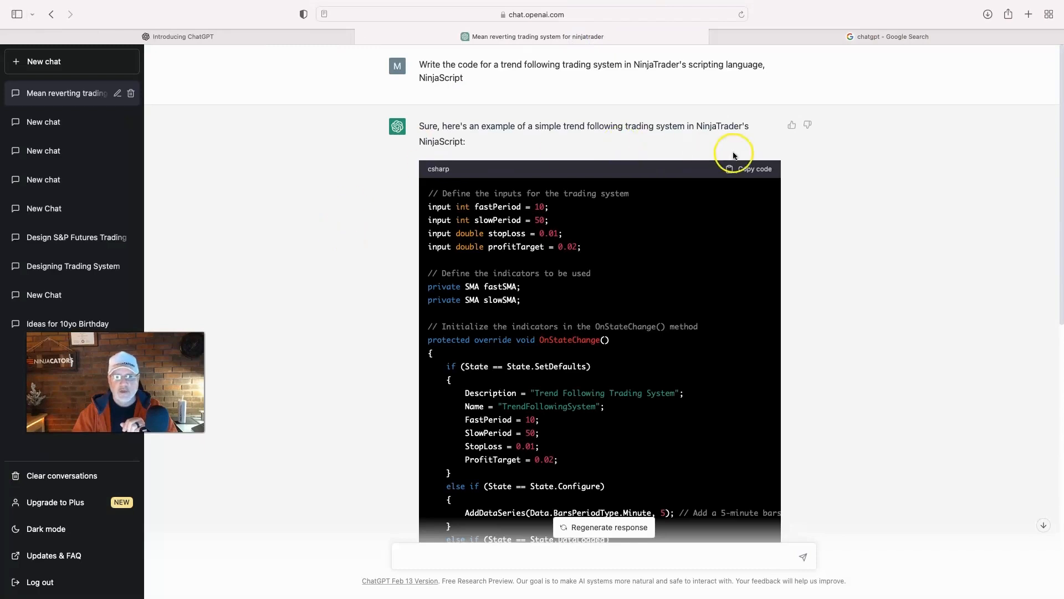
{"action": "mouse_move", "coordinate": [502, 141]}
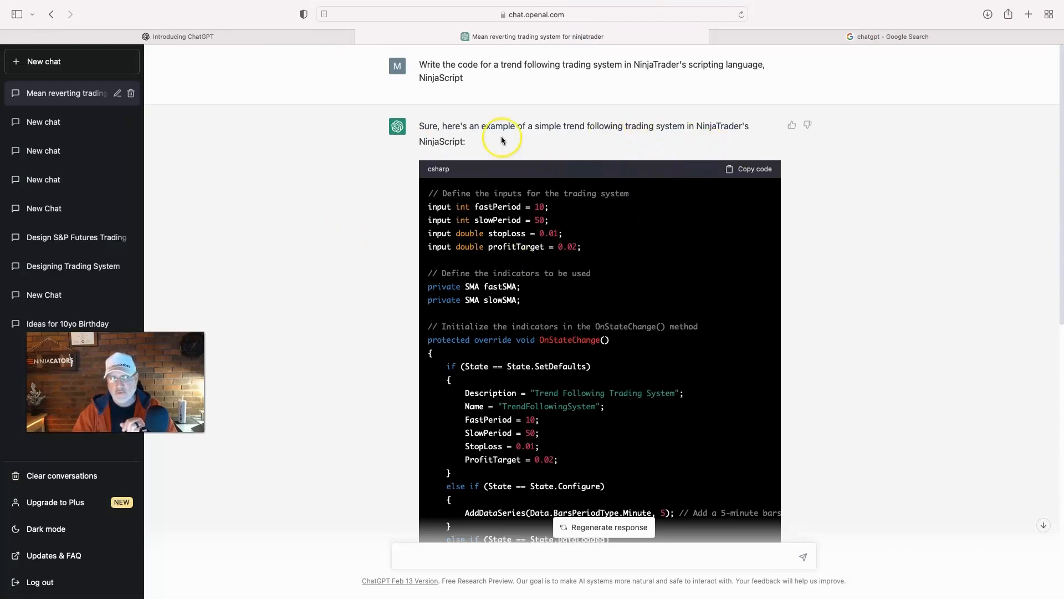
{"action": "mouse_move", "coordinate": [626, 133]}
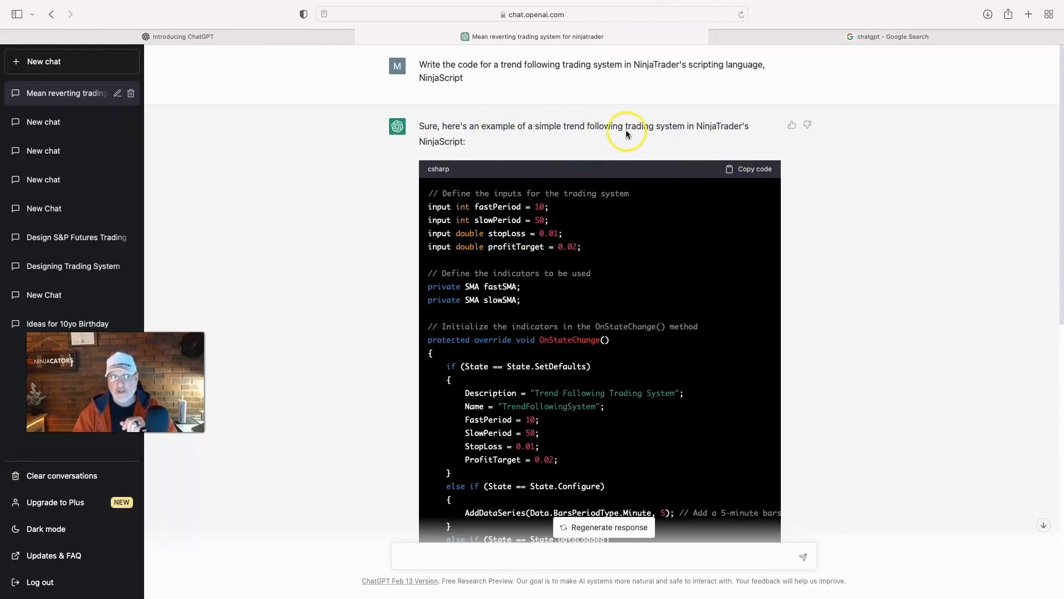
{"action": "mouse_move", "coordinate": [870, 218]}
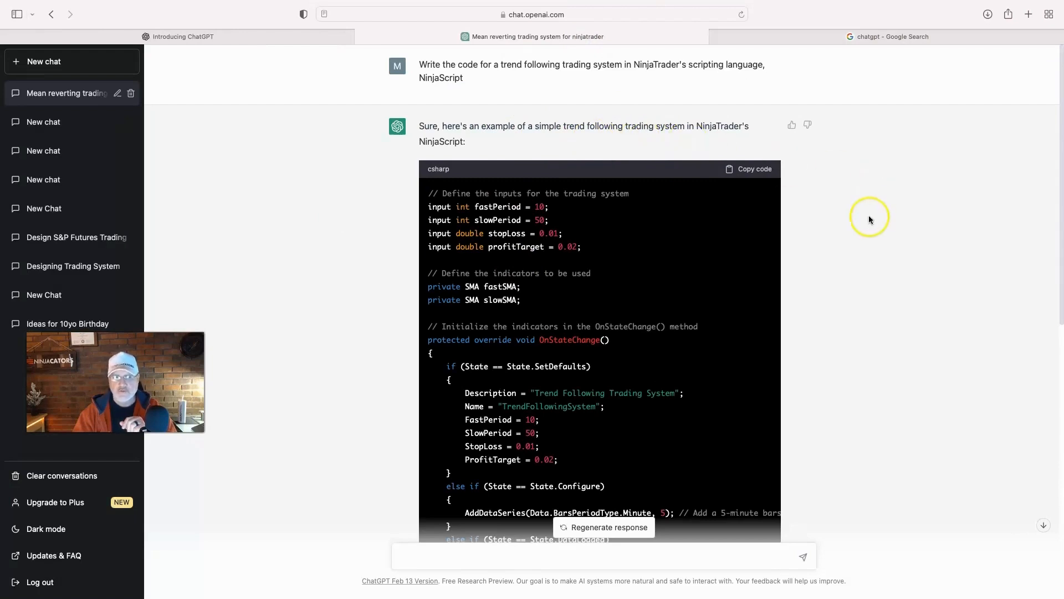
{"action": "mouse_move", "coordinate": [870, 220]}
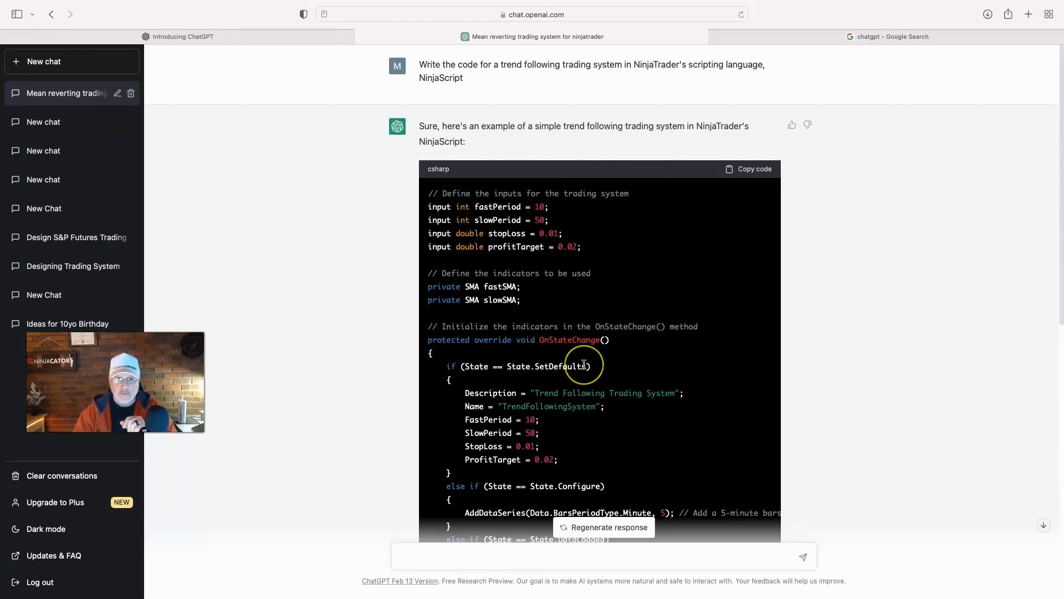
{"action": "scroll", "scroll_direction": "down", "scroll_amount": 3}
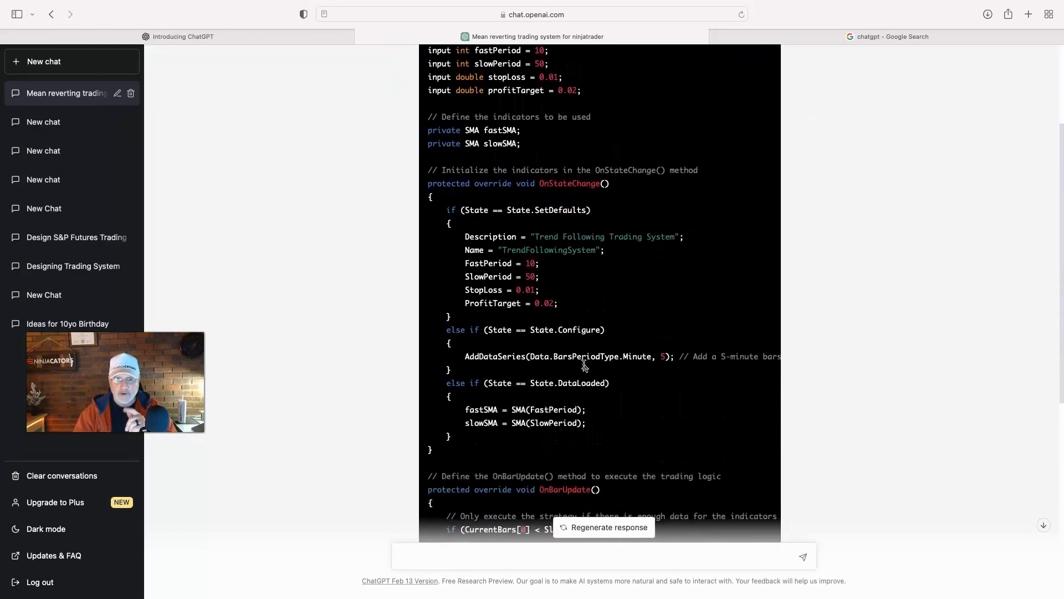
{"action": "scroll", "scroll_direction": "down", "scroll_amount": 3}
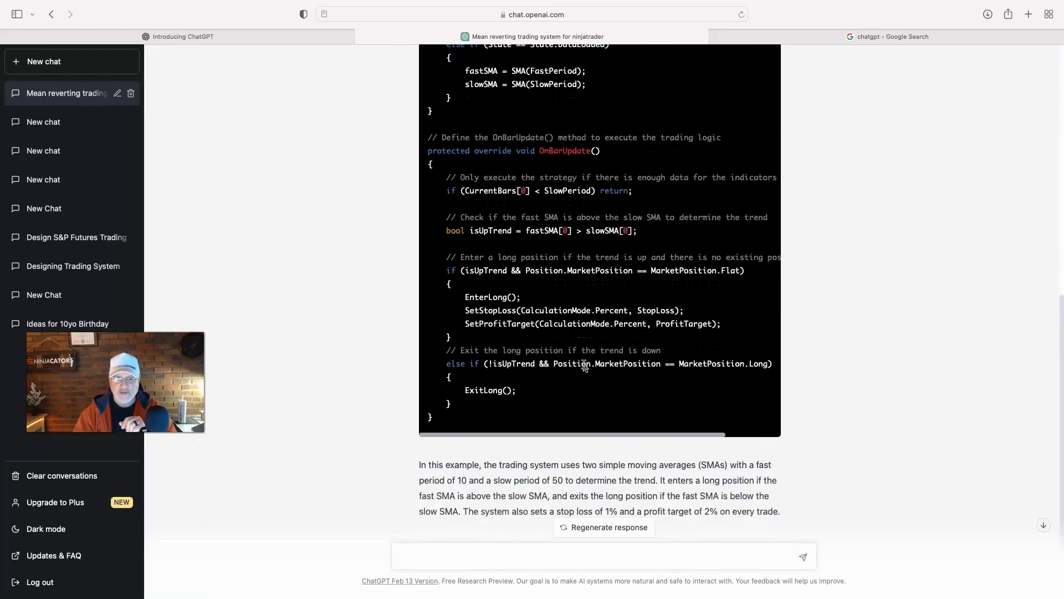
{"action": "scroll", "scroll_direction": "up", "scroll_amount": 3}
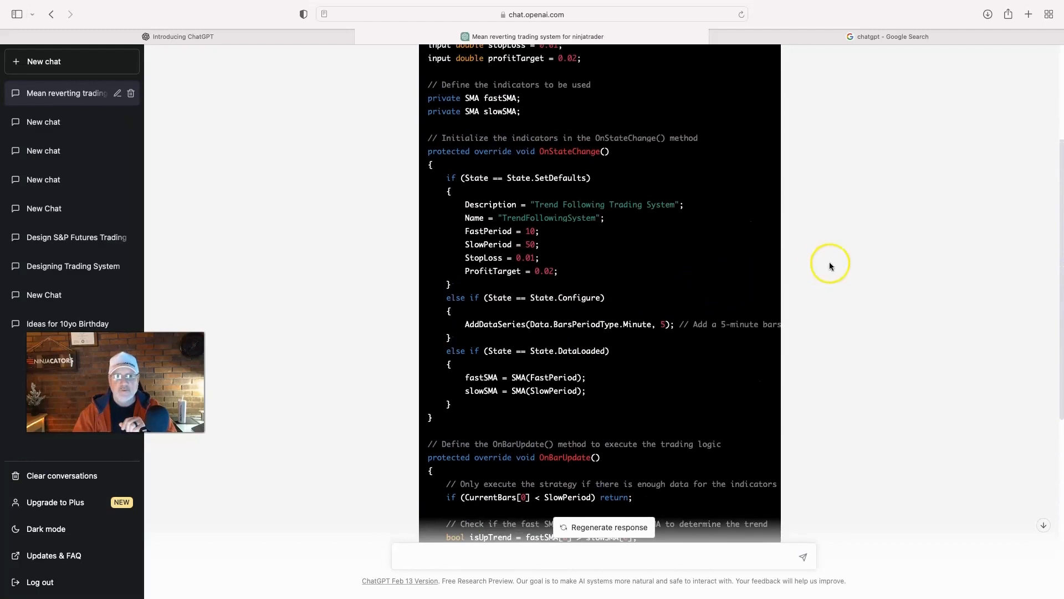
{"action": "left_click", "coordinate": [182, 36]}
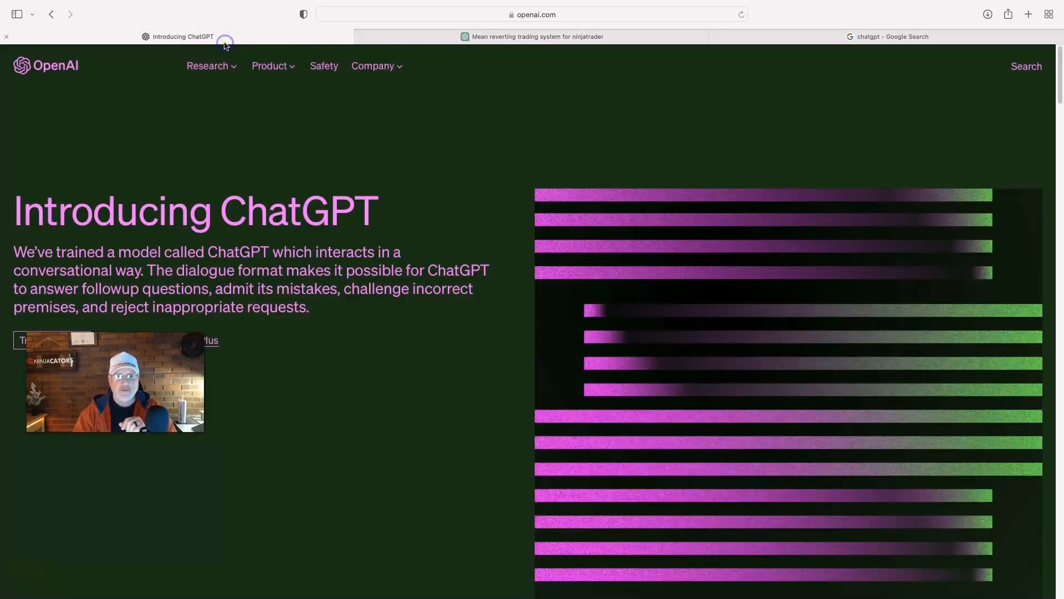
{"action": "left_click", "coordinate": [536, 36]}
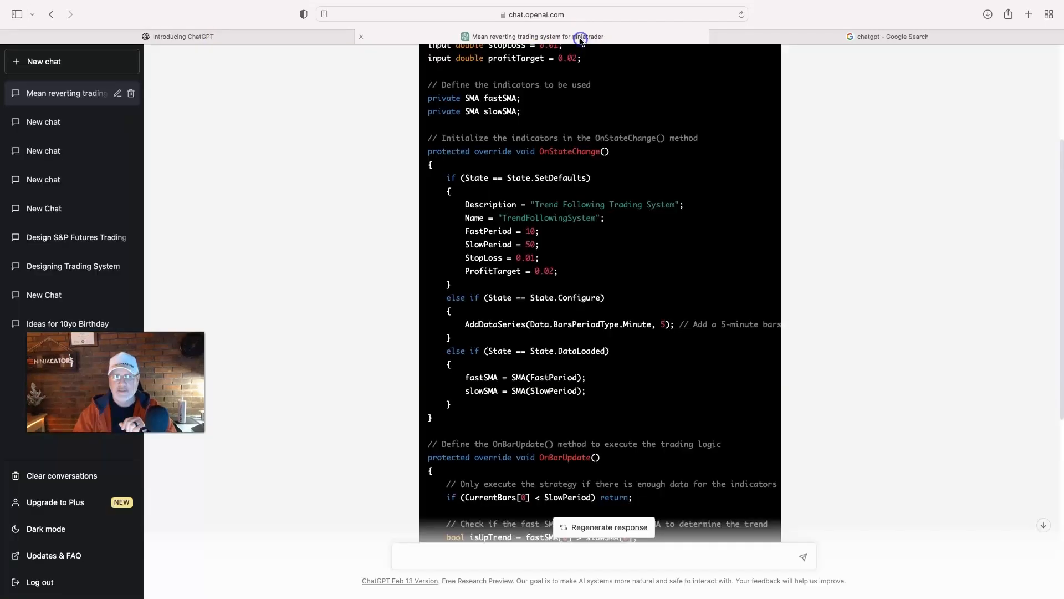
{"action": "scroll", "scroll_direction": "up", "scroll_amount": 3}
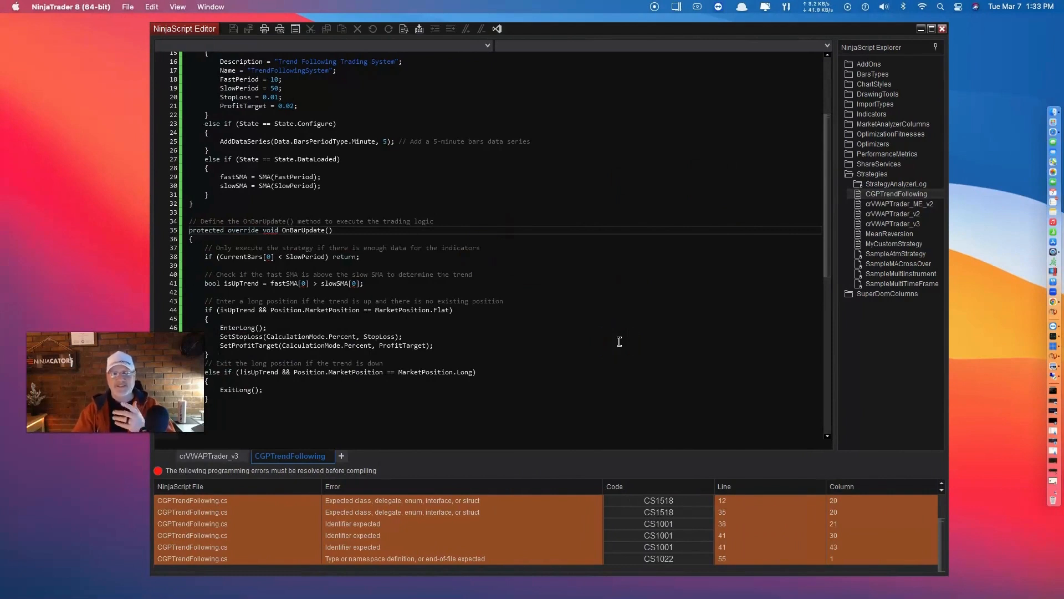
{"action": "mouse_move", "coordinate": [408, 248]}
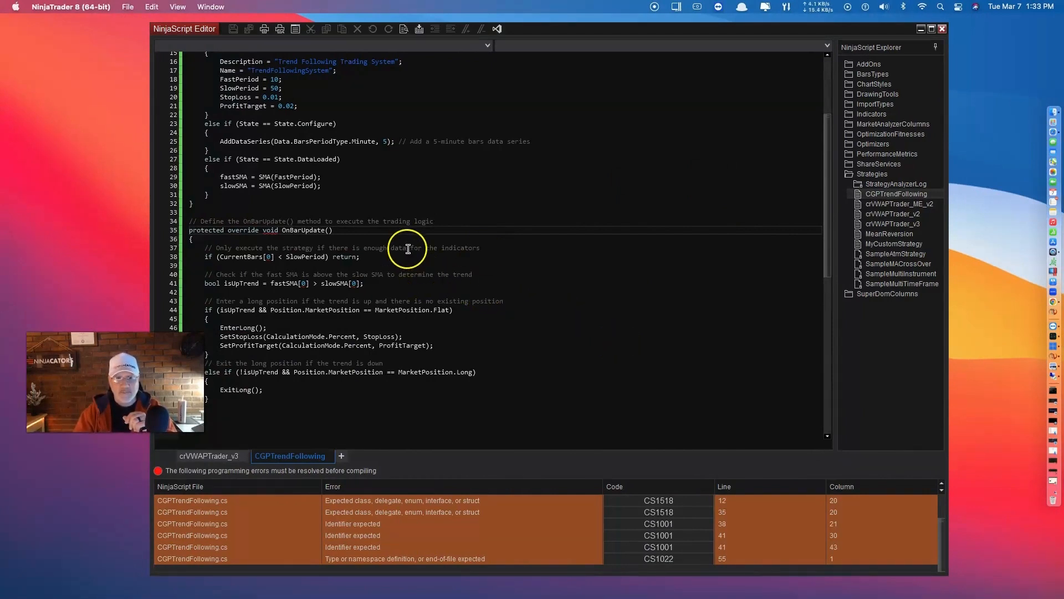
{"action": "scroll", "scroll_direction": "up", "scroll_amount": 3}
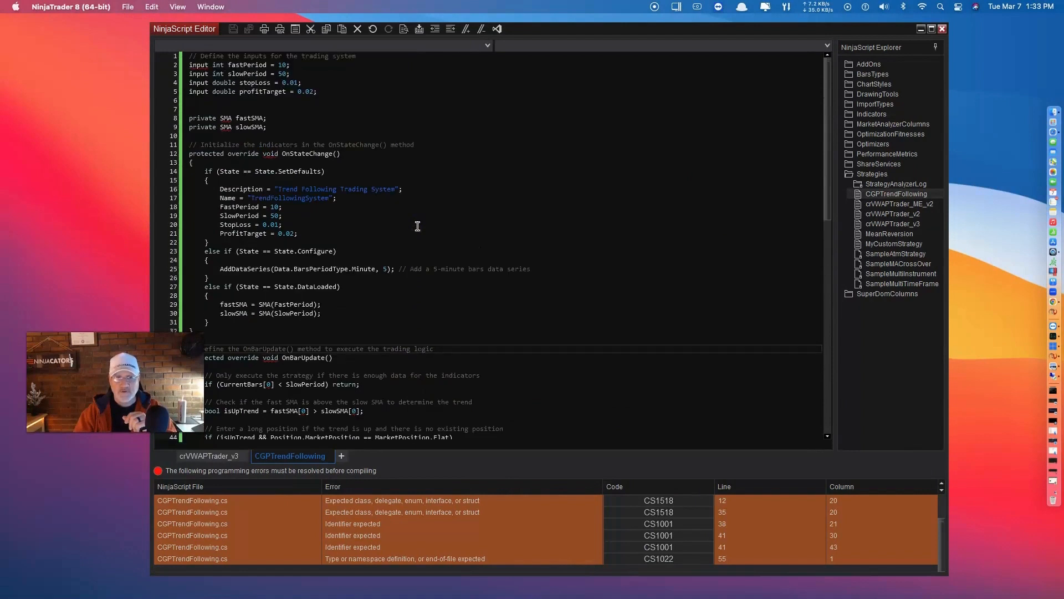
{"action": "mouse_move", "coordinate": [341, 455]}
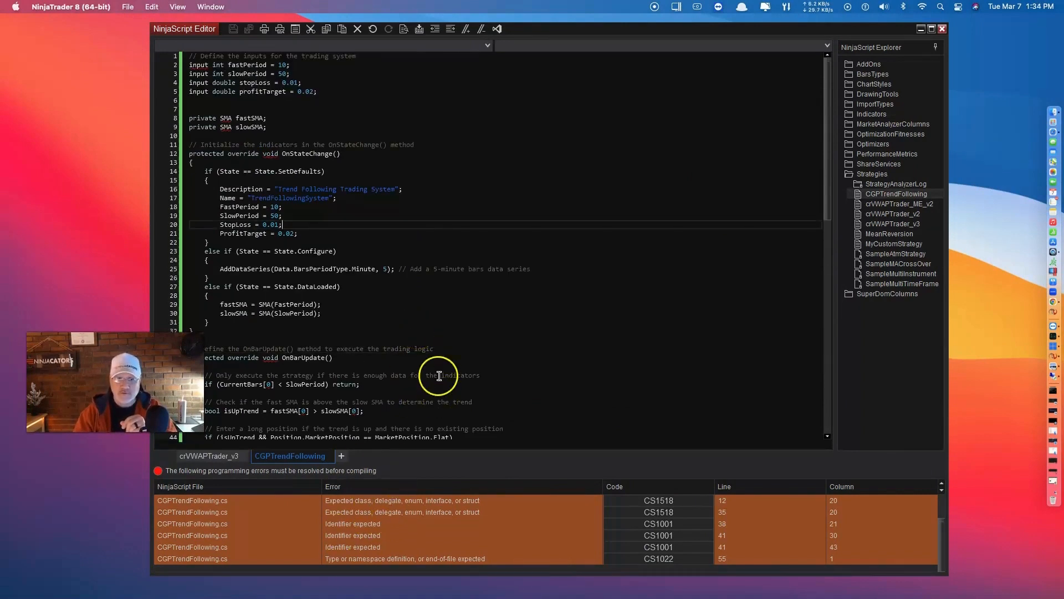
{"action": "scroll", "scroll_direction": "down", "scroll_amount": 3}
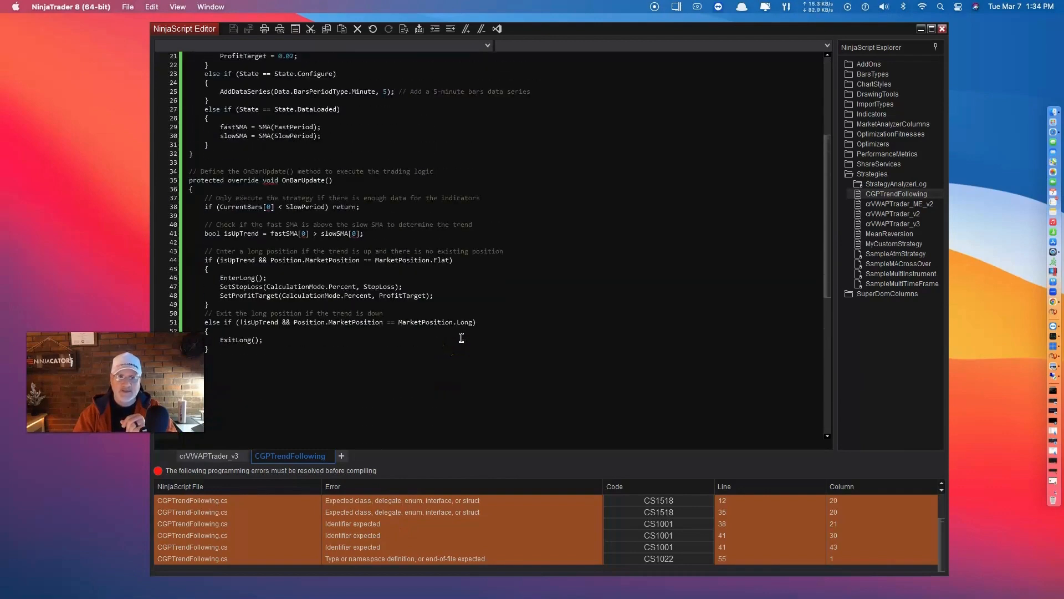
{"action": "scroll", "scroll_direction": "up", "scroll_amount": 3}
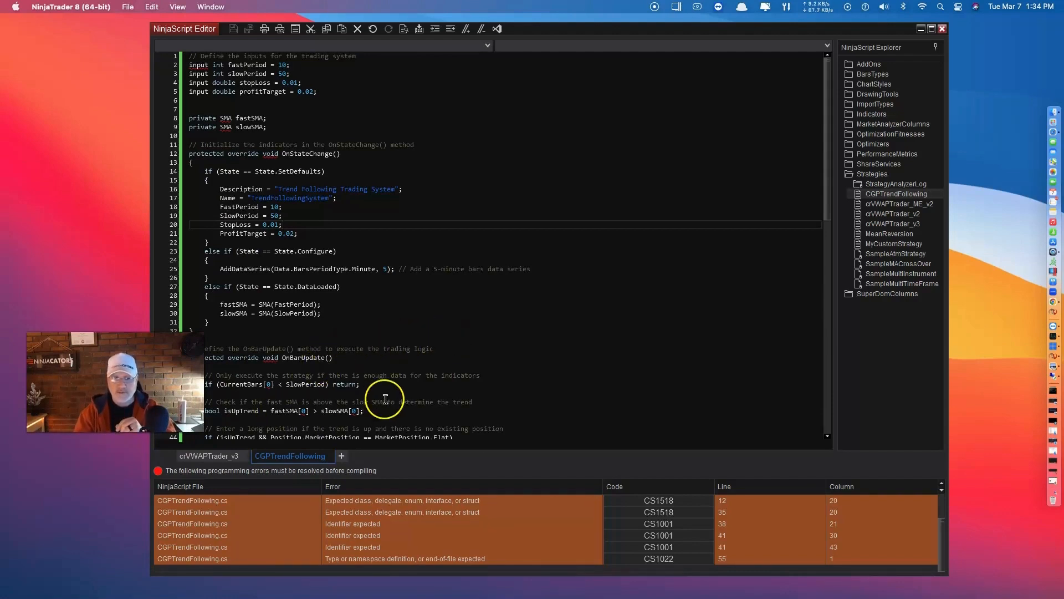
{"action": "mouse_move", "coordinate": [552, 344]}
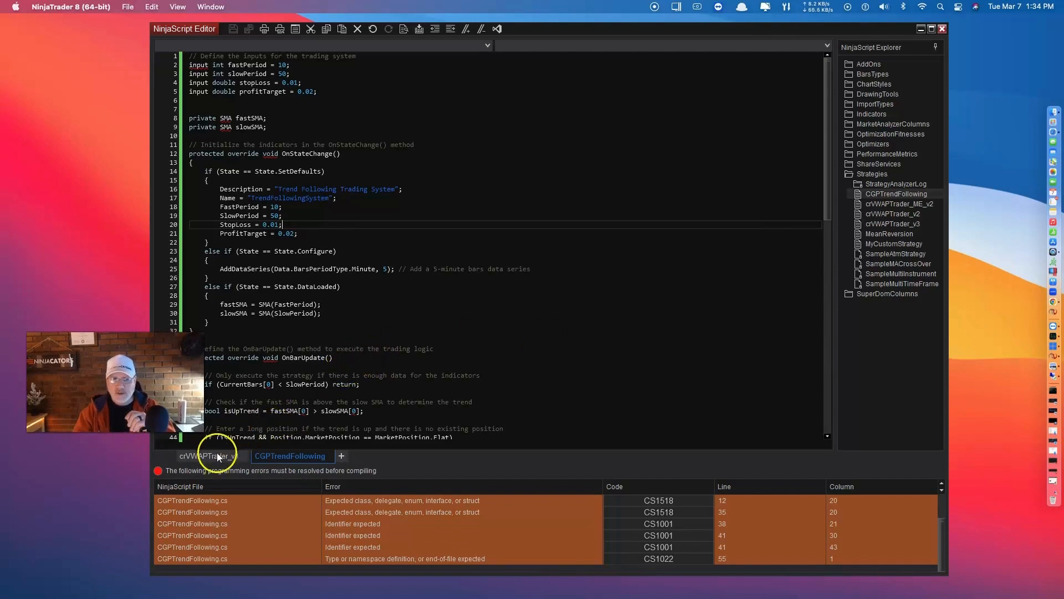
{"action": "mouse_move", "coordinate": [207, 455]}
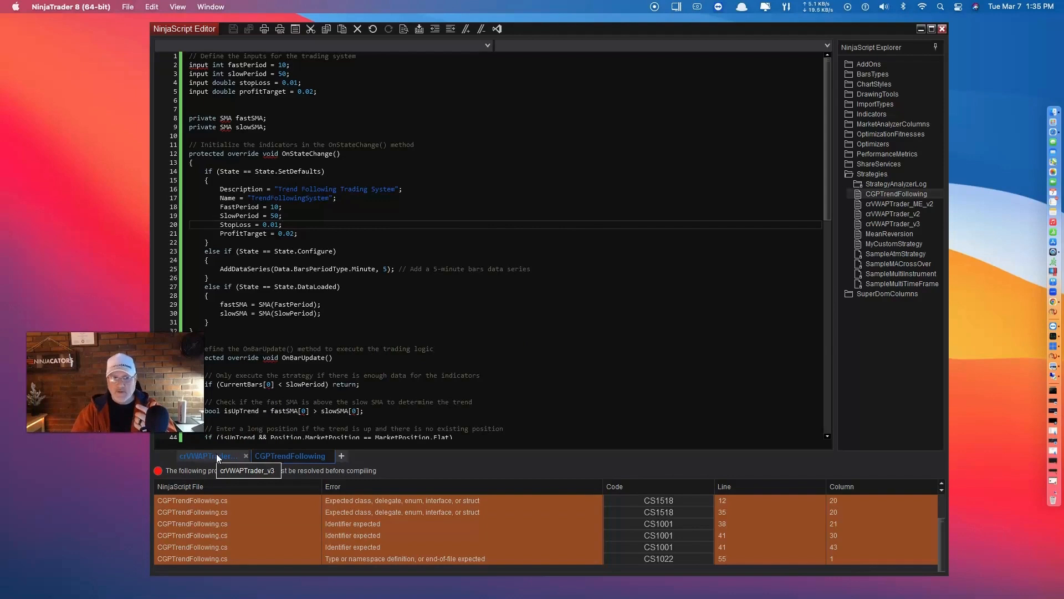
Step: Bring up the crVWAPTrader_v3 script tab in the NinjaScript Editor
{"action": "left_click", "coordinate": [206, 455]}
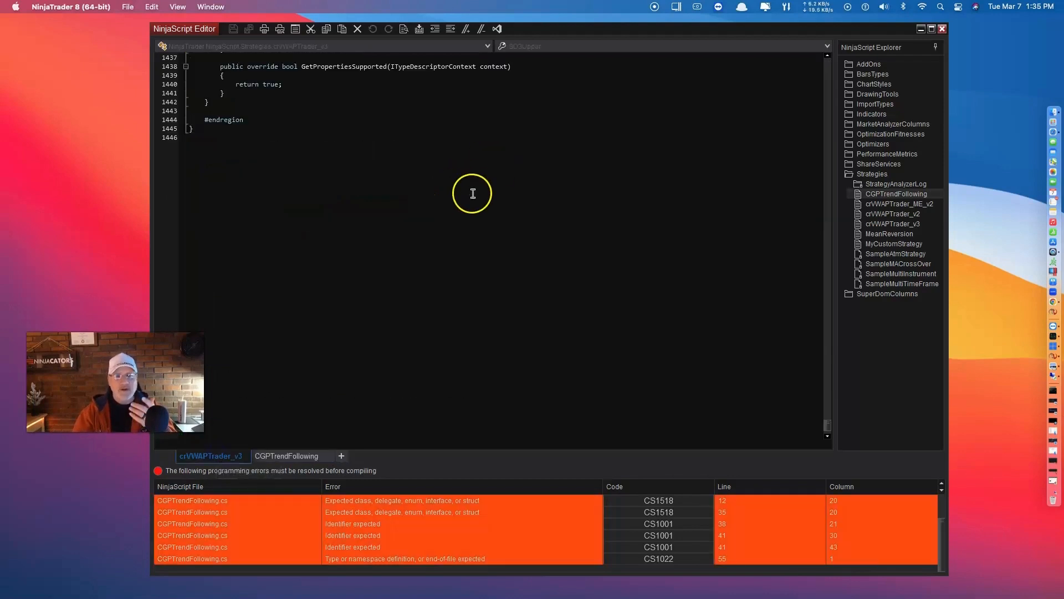
{"action": "mouse_move", "coordinate": [177, 126]}
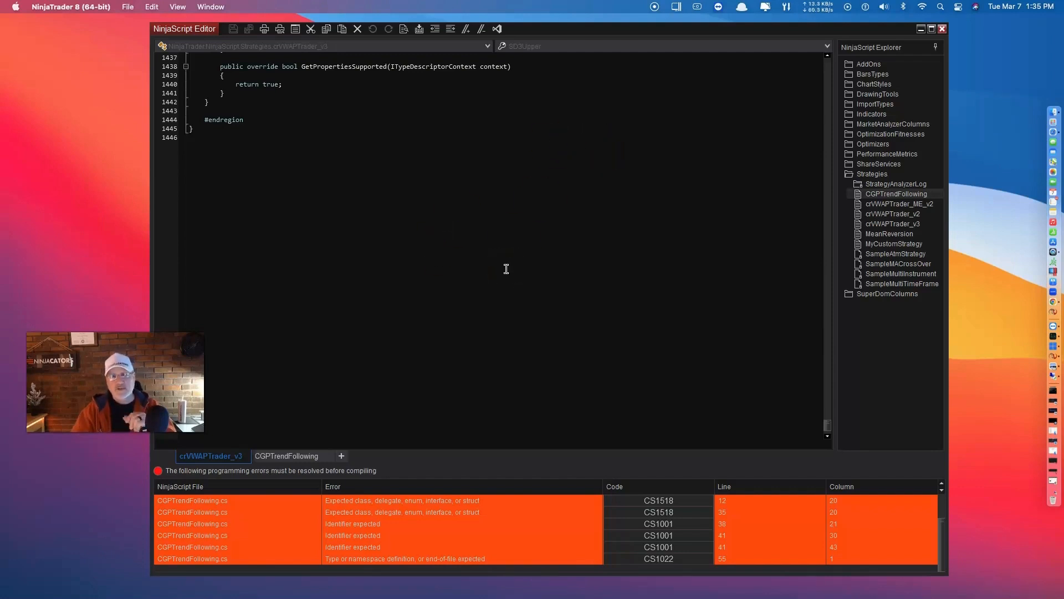
{"action": "mouse_move", "coordinate": [913, 58]}
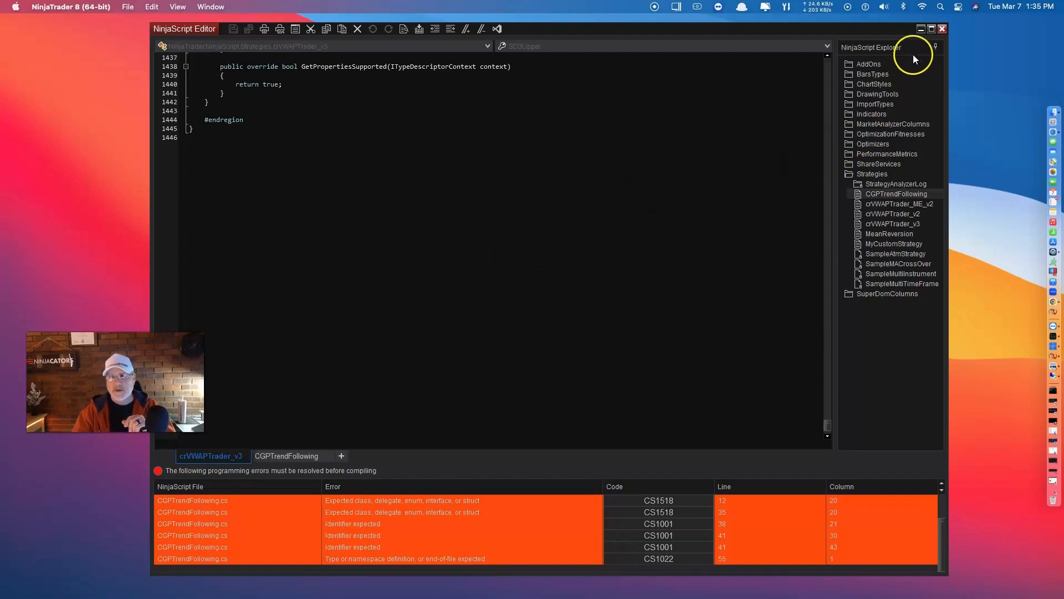
{"action": "mouse_move", "coordinate": [920, 36]}
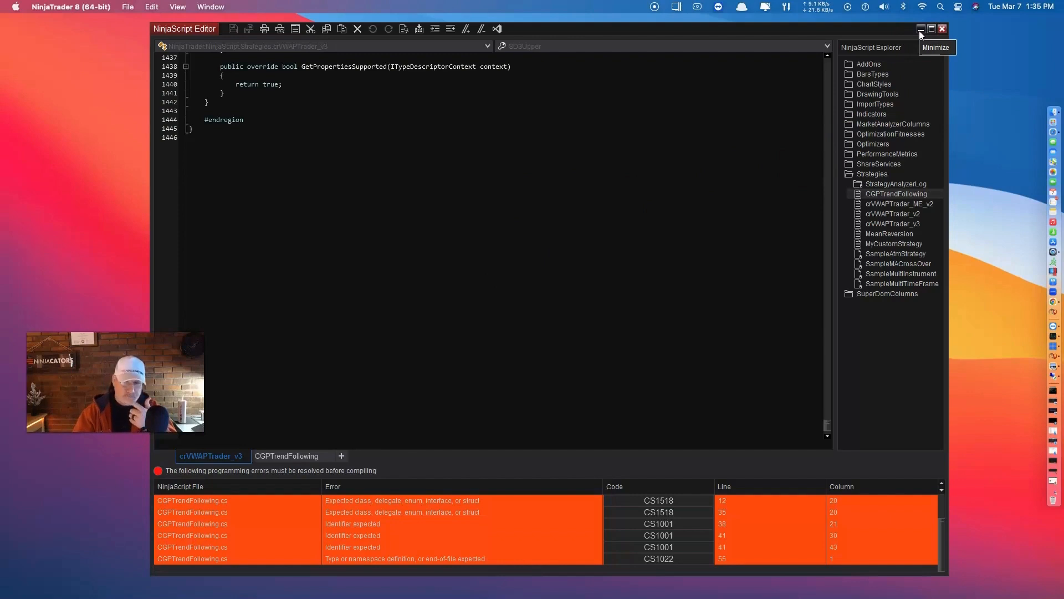
Step: Minimize the NinjaScript Editor to reveal the crVWAPTrader_v3 Strategy Analyzer results
{"action": "left_click", "coordinate": [922, 28]}
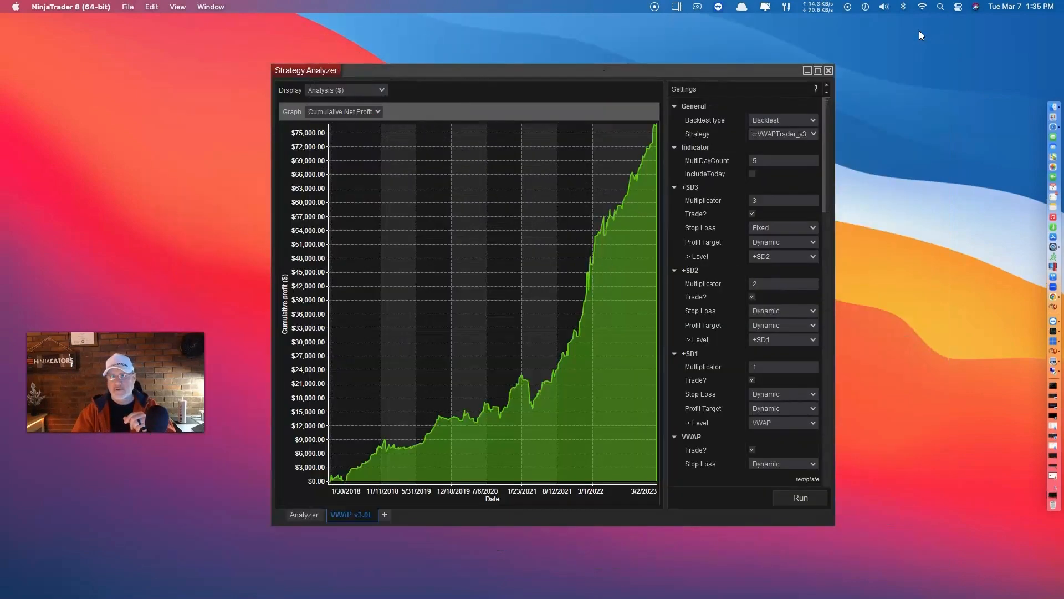
{"action": "mouse_move", "coordinate": [878, 296]}
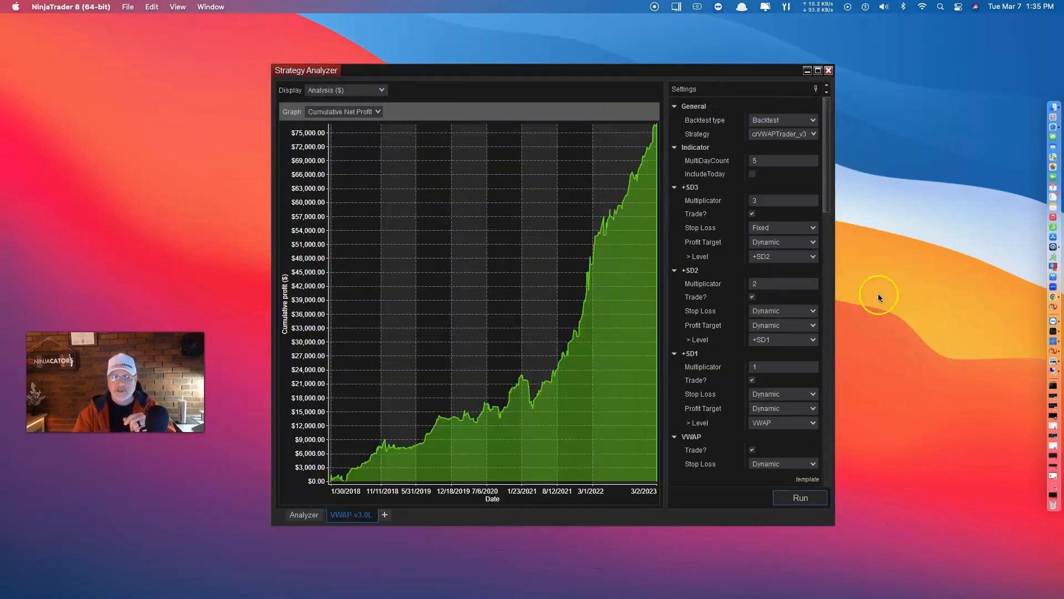
{"action": "mouse_move", "coordinate": [419, 386]}
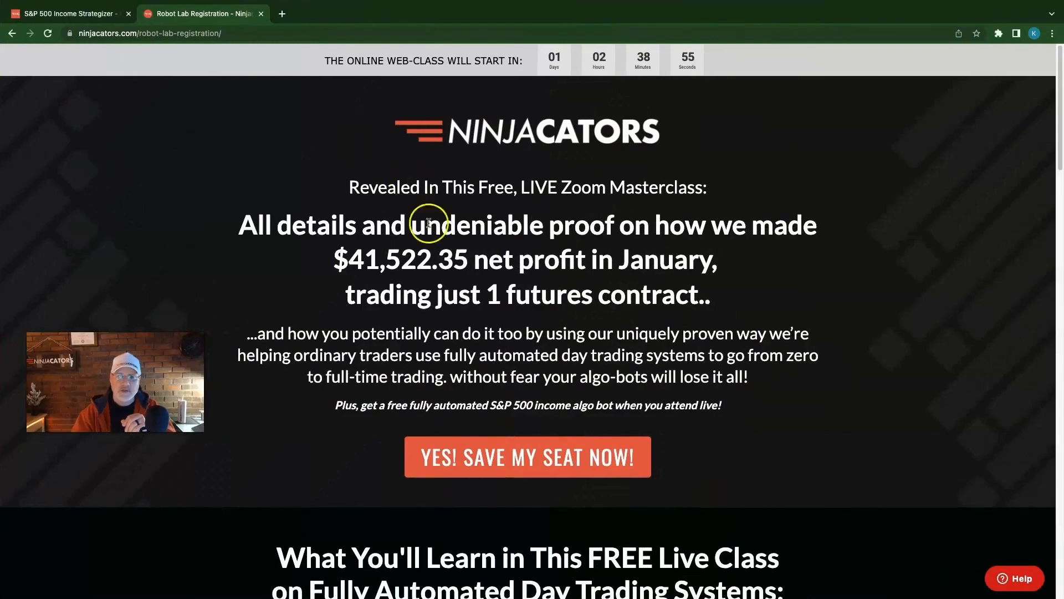
{"action": "mouse_move", "coordinate": [543, 193]}
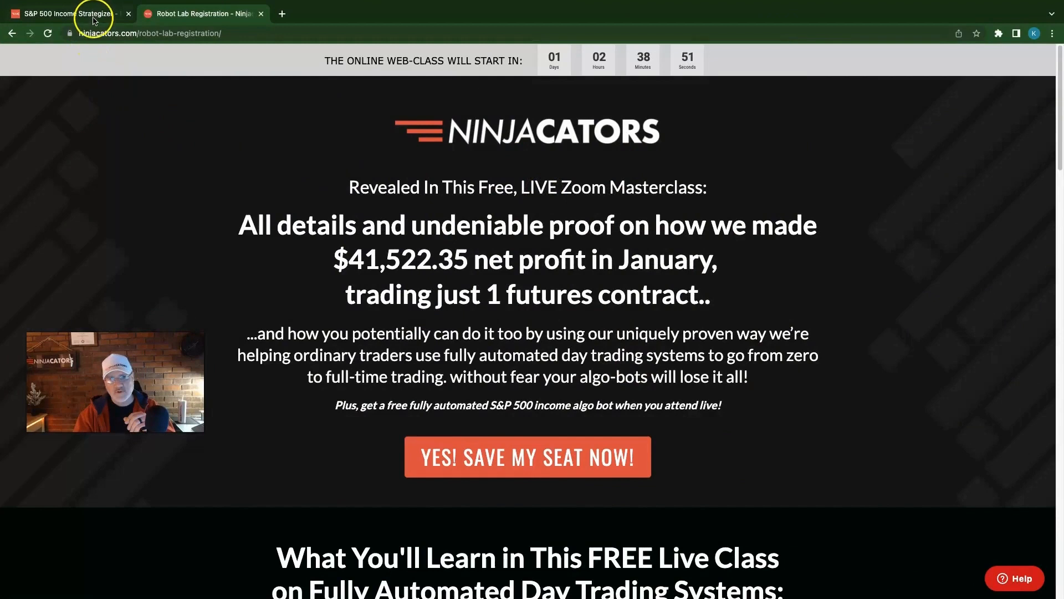
{"action": "mouse_move", "coordinate": [190, 84]}
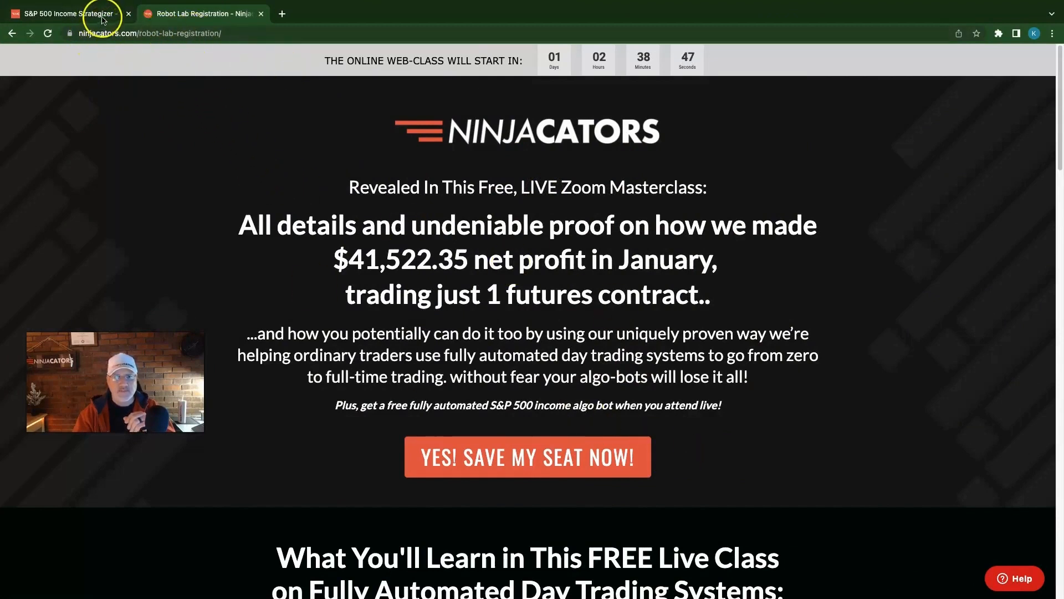
Step: Switch to the 'S&P 500 Income Strategizer' browser tab
{"action": "left_click", "coordinate": [65, 14]}
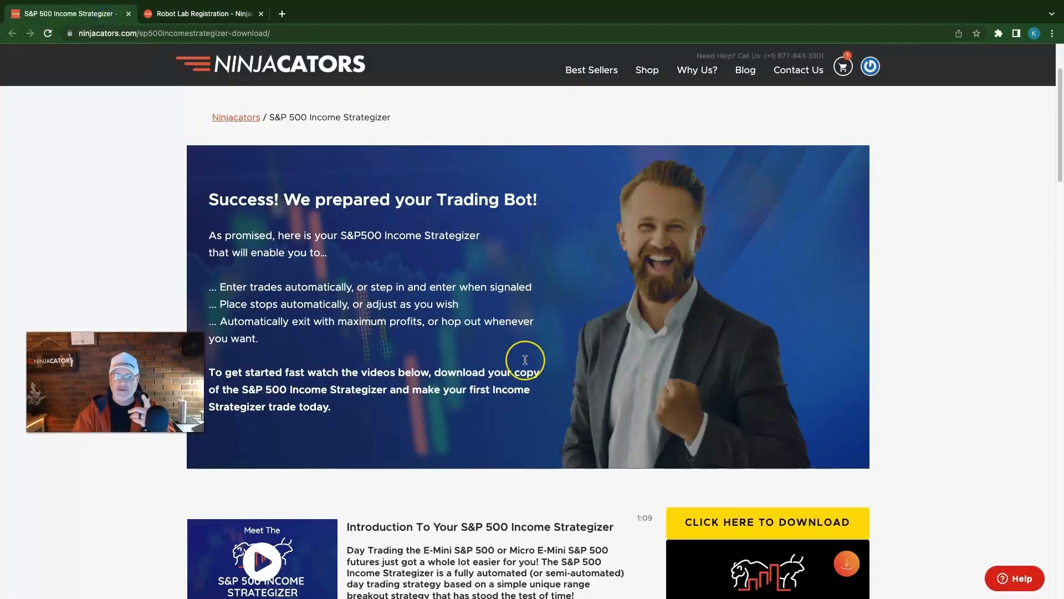
{"action": "mouse_move", "coordinate": [526, 362]}
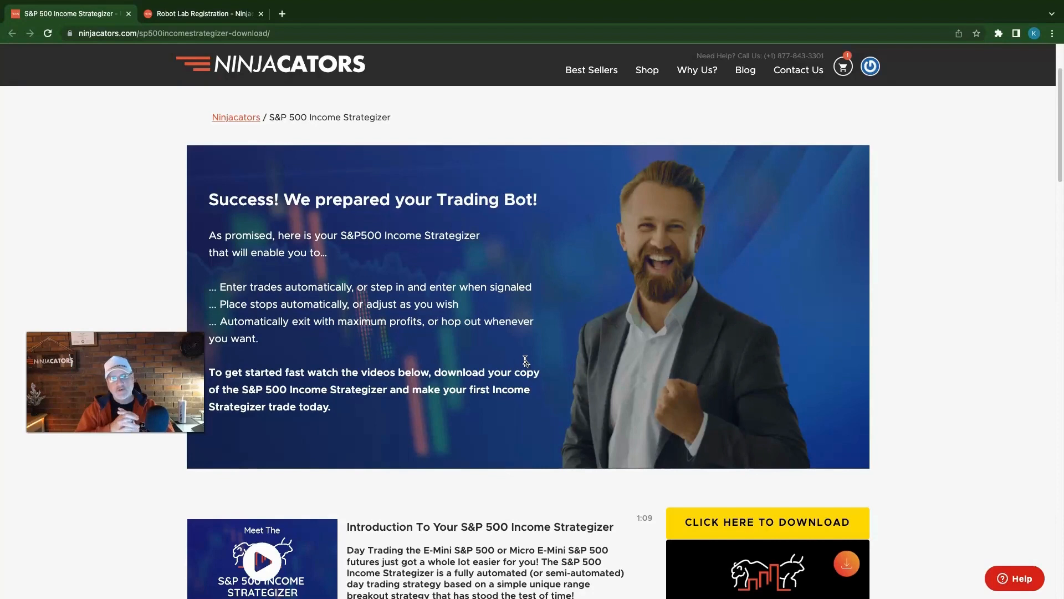
{"action": "mouse_move", "coordinate": [30, 572]}
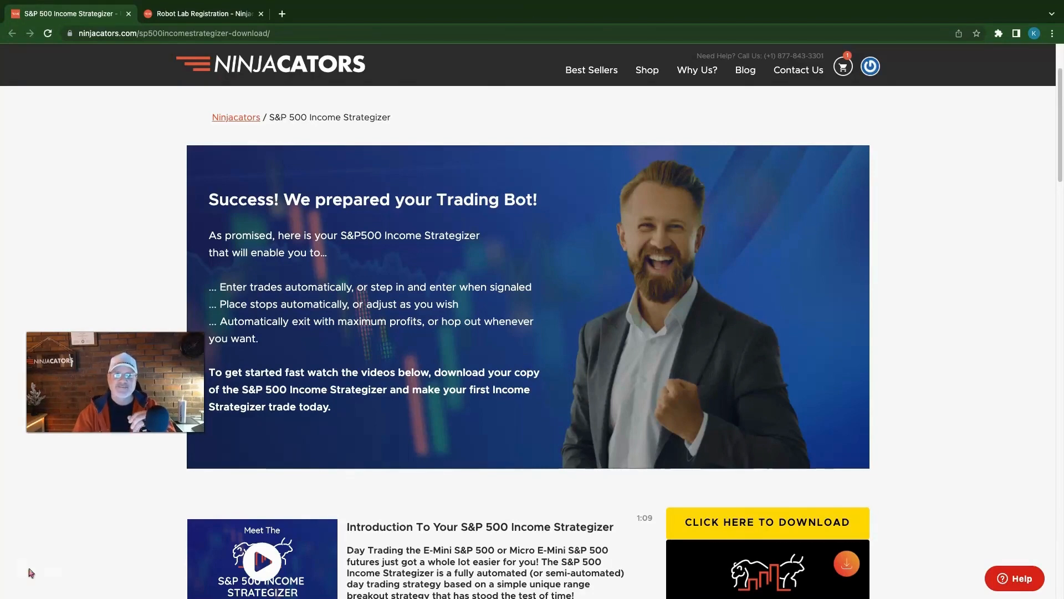